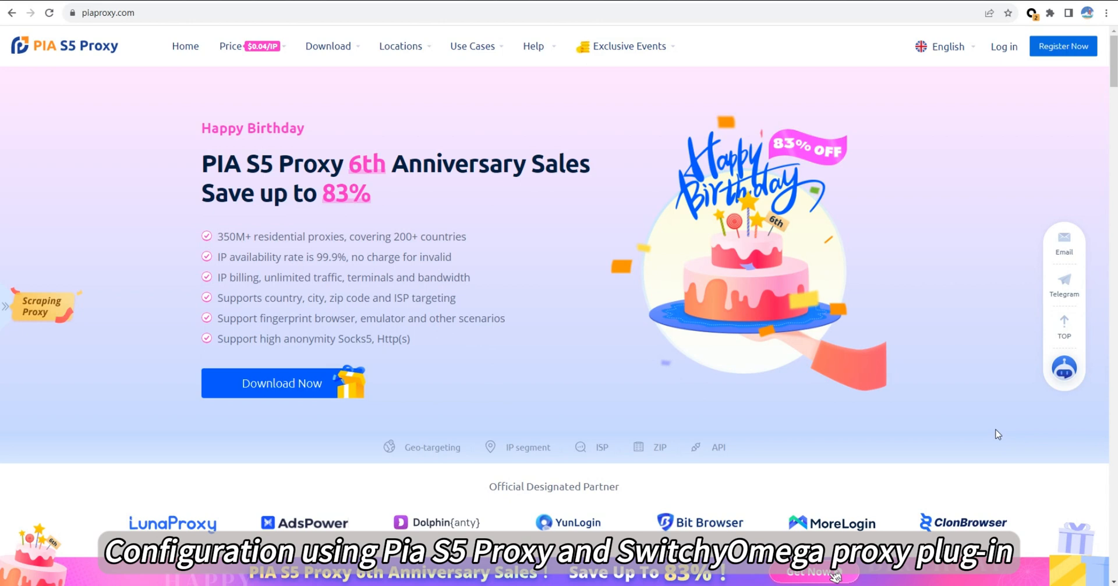
- Open SwitchyOmega's Options page from its toolbar menu on the Pia S5 Proxy site
click(1032, 13)
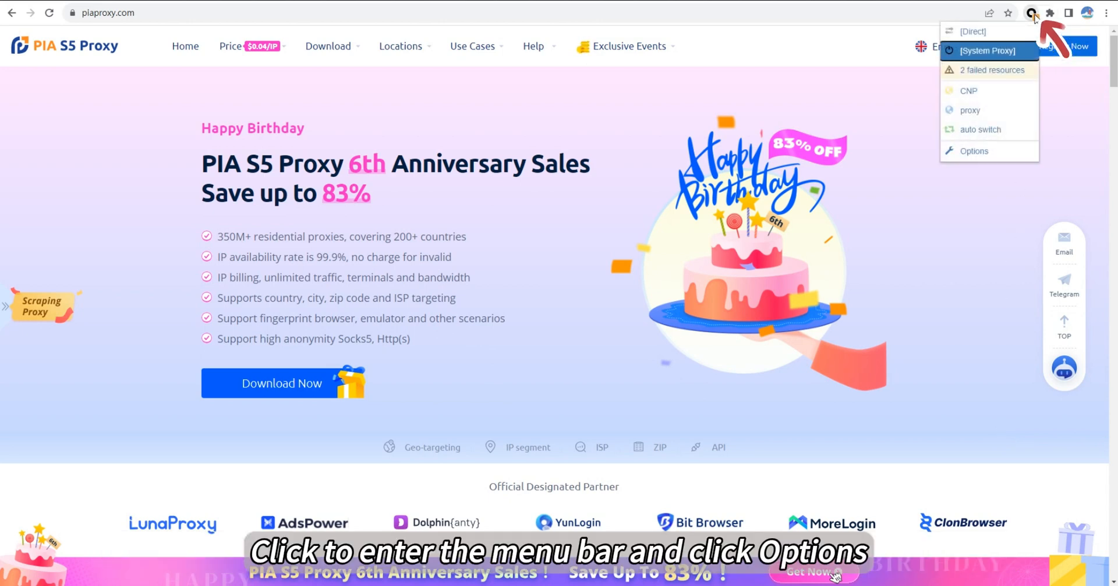
click(974, 150)
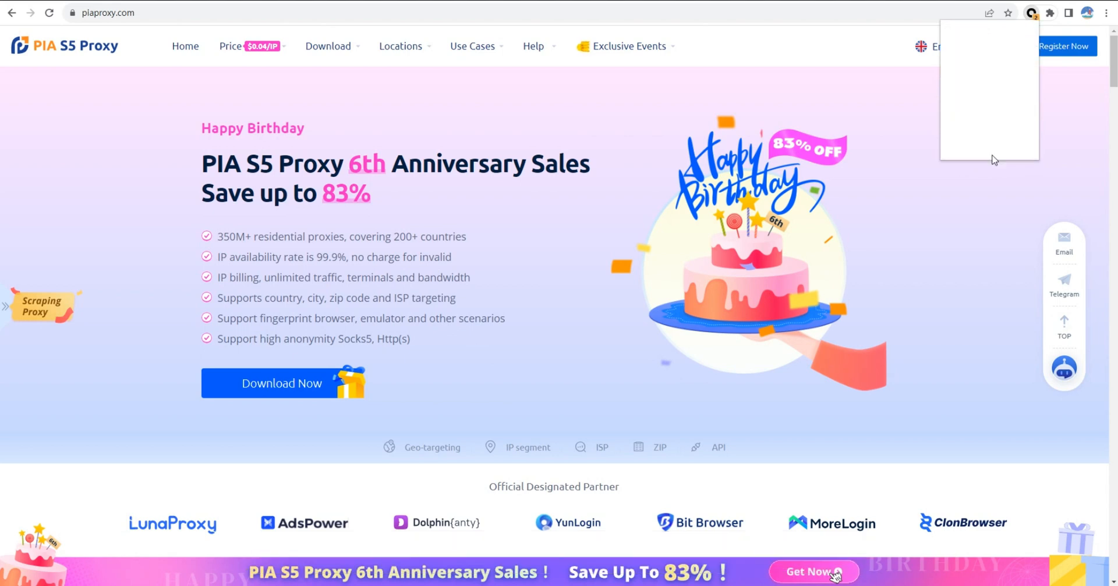
- Create a new Proxy Profile named 'Pia s5proxy'
click(57, 255)
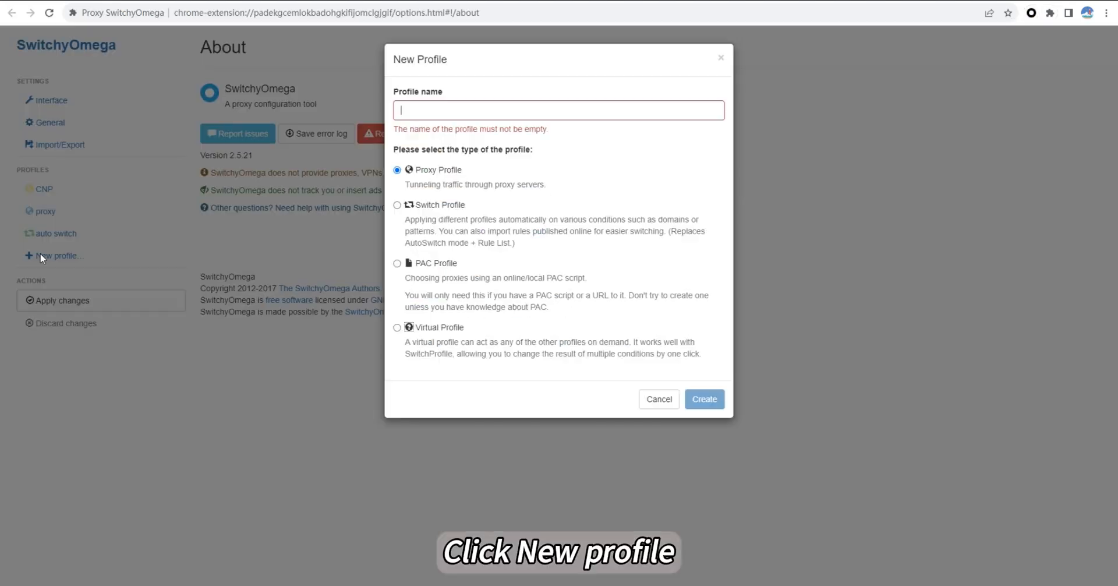
click(559, 109)
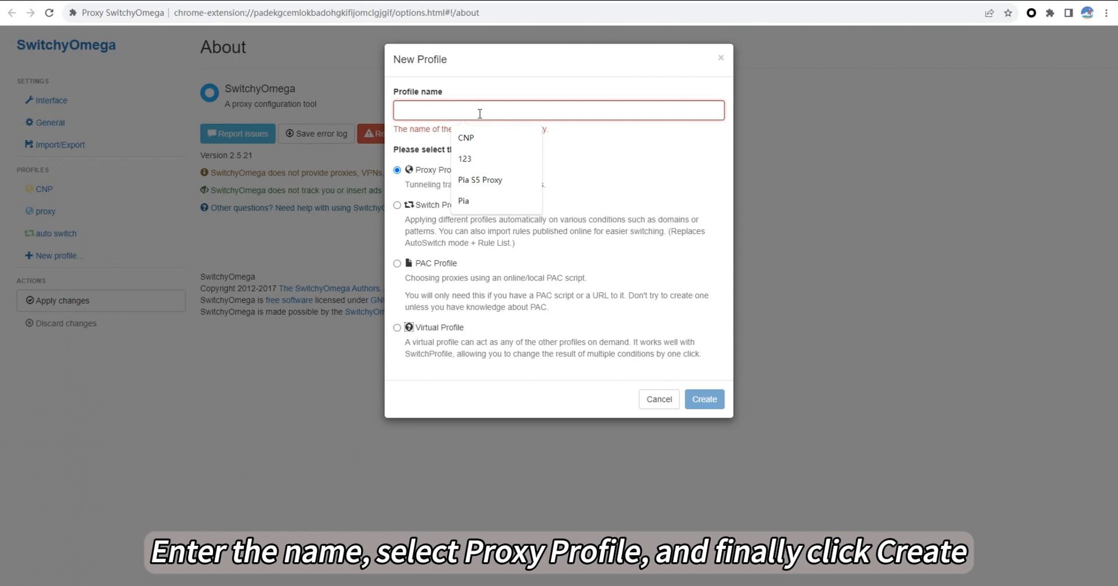
text(Pia s)
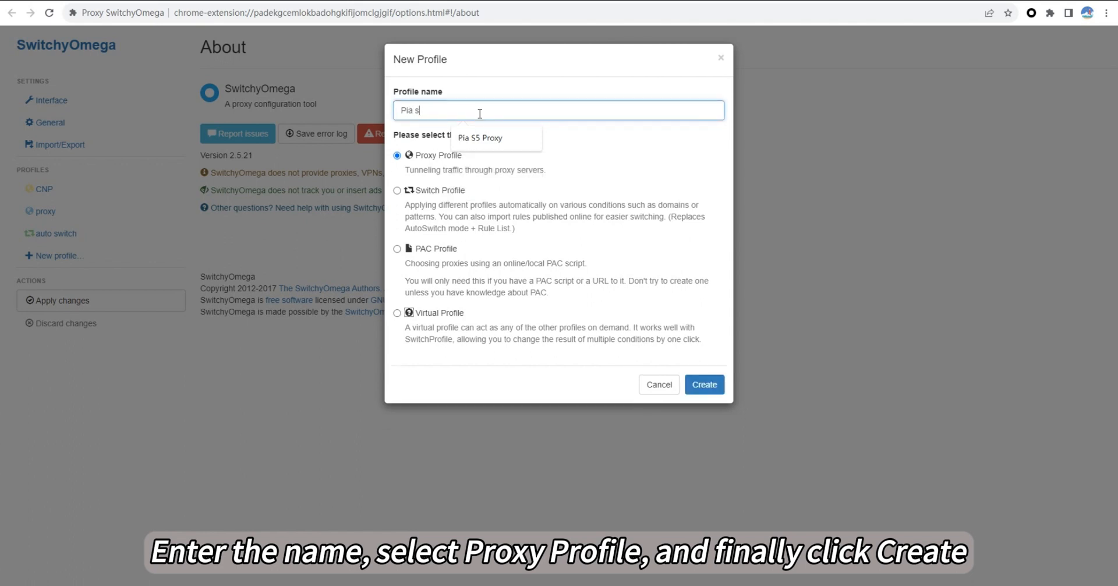
text(5proxy)
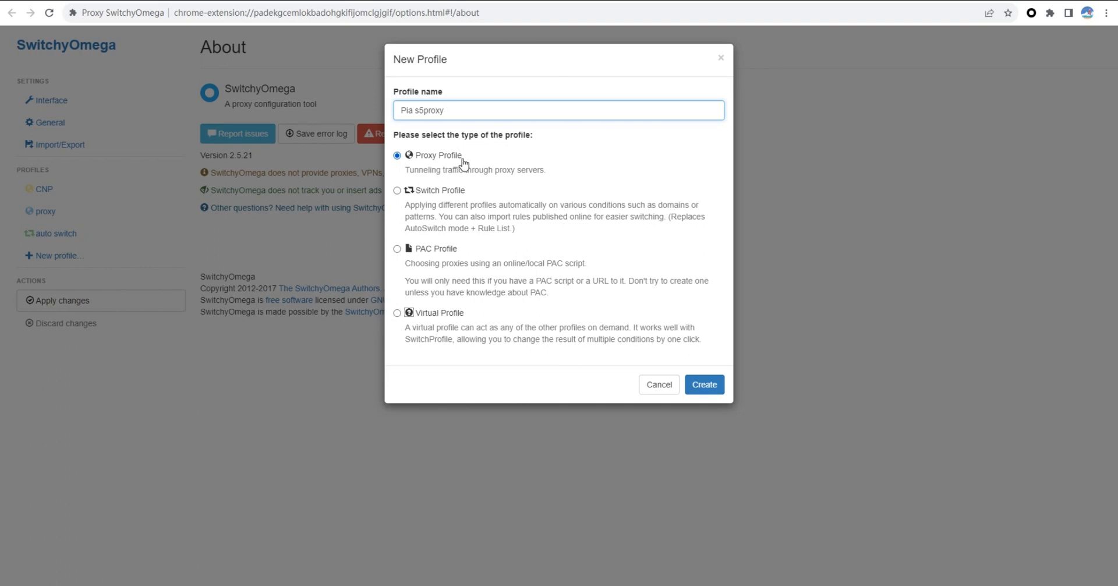
click(703, 385)
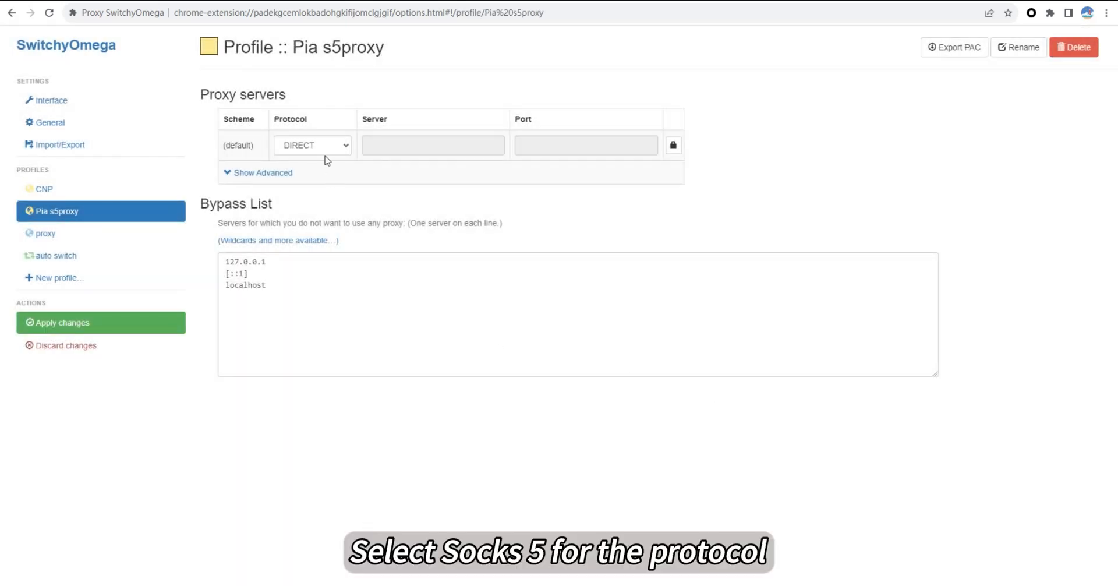
- Set Pia s5proxy to SOCKS5, 127.0.0.1, port 40002, and open the profile switcher
click(312, 144)
text(127.0.0.1)
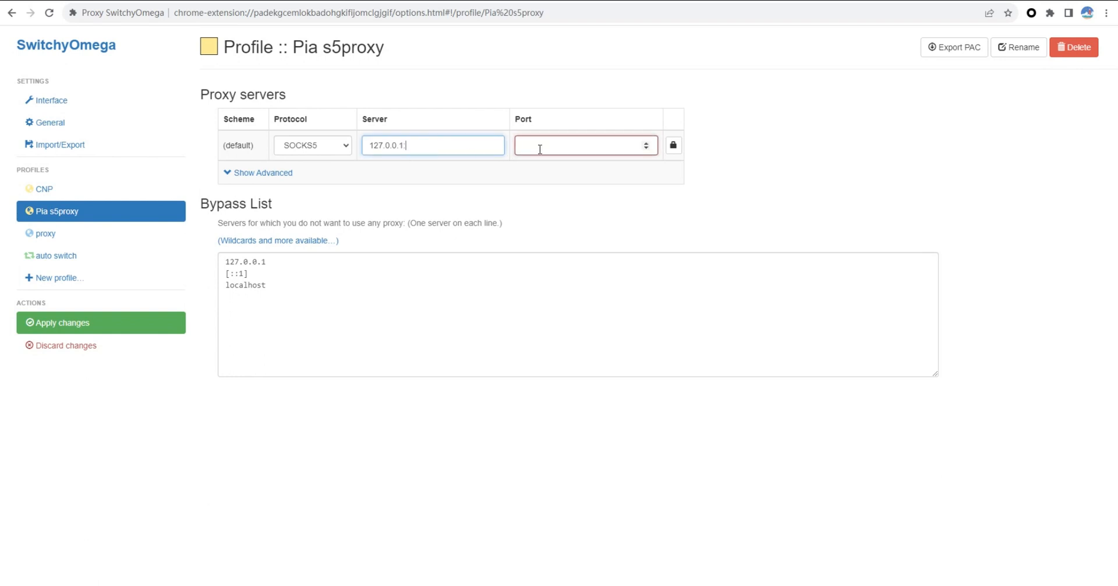
text(40002)
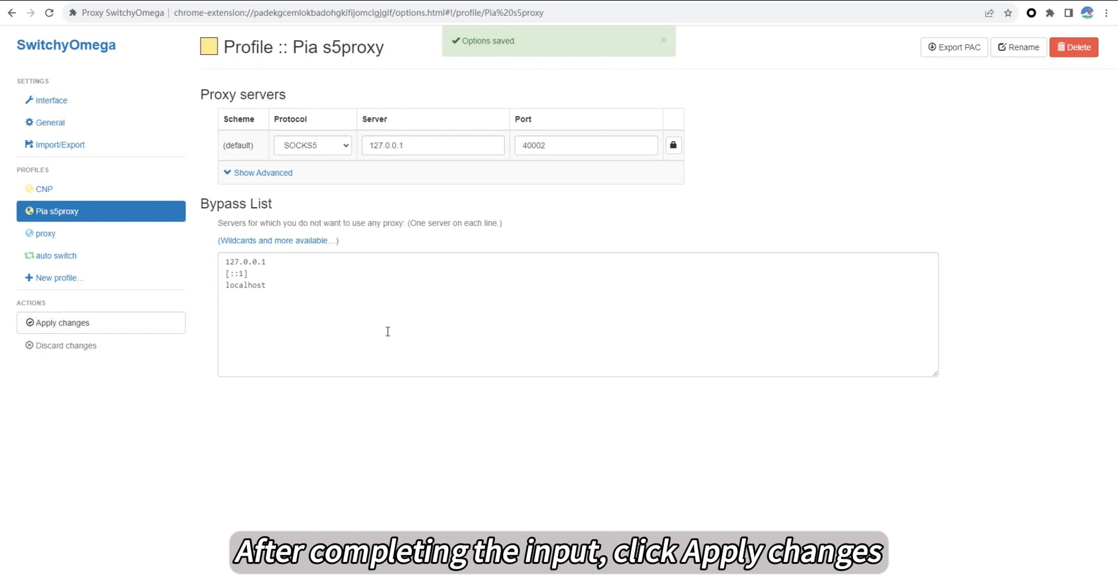
click(1030, 13)
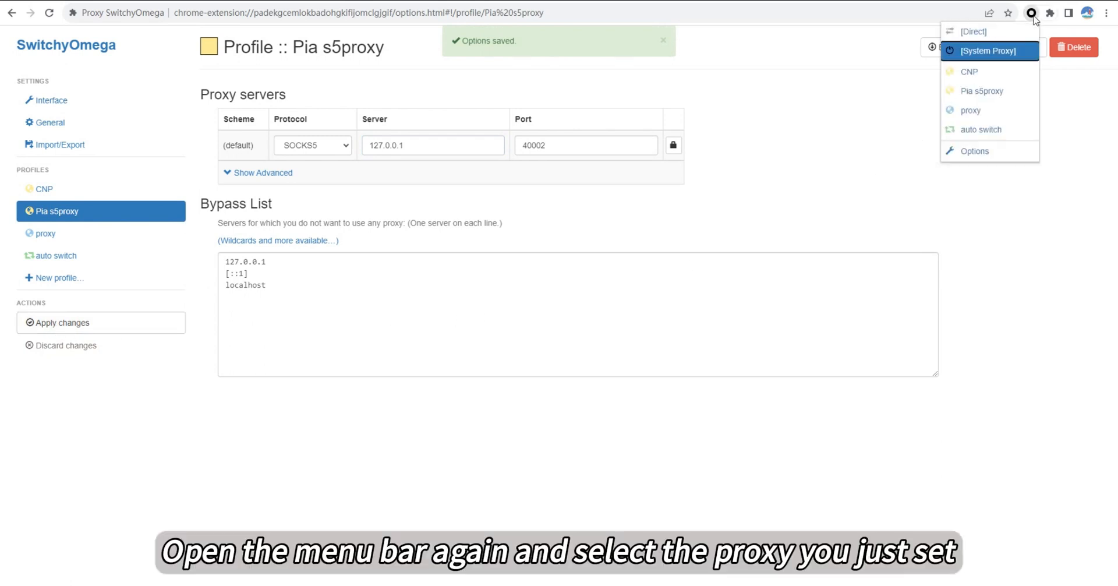